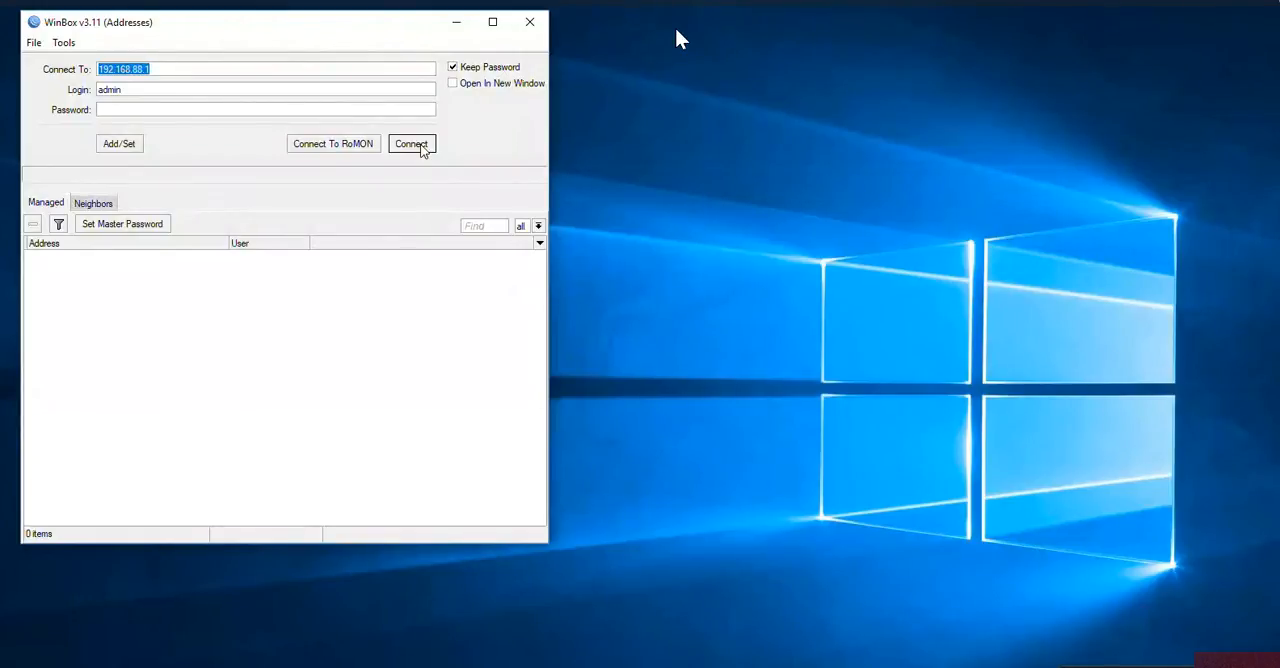
Step: Connect to the router at 192.168.88.1 as admin
left_click(412, 144)
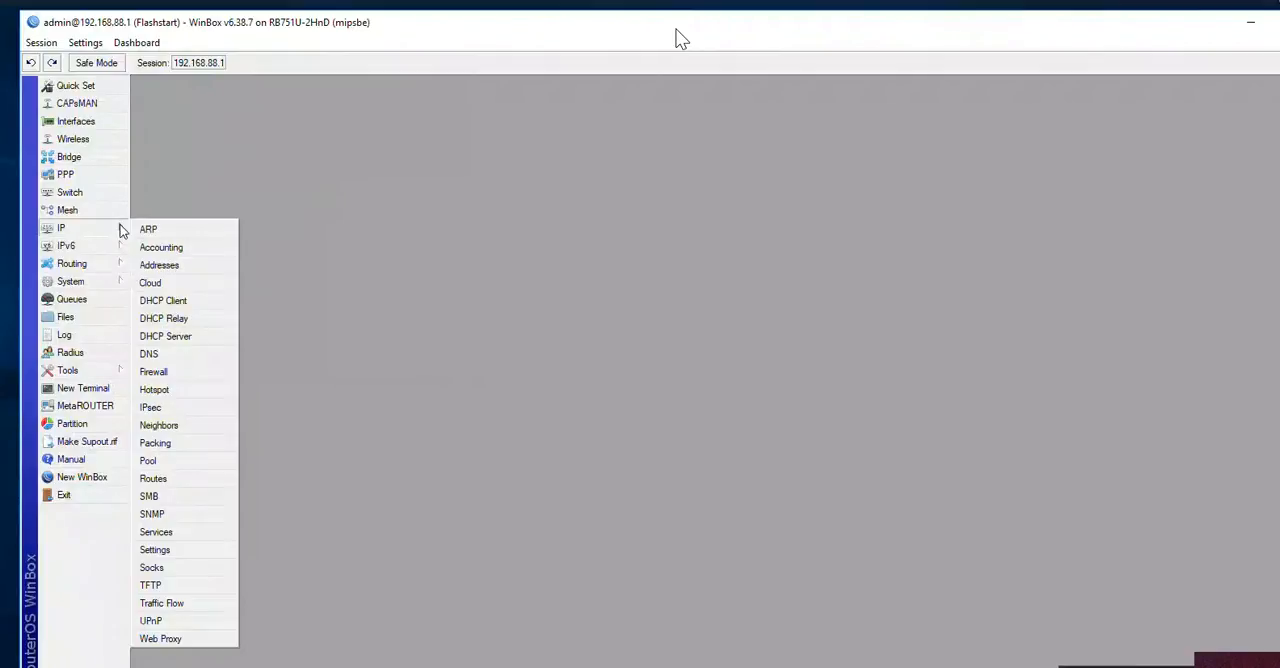
mouse_move(200, 360)
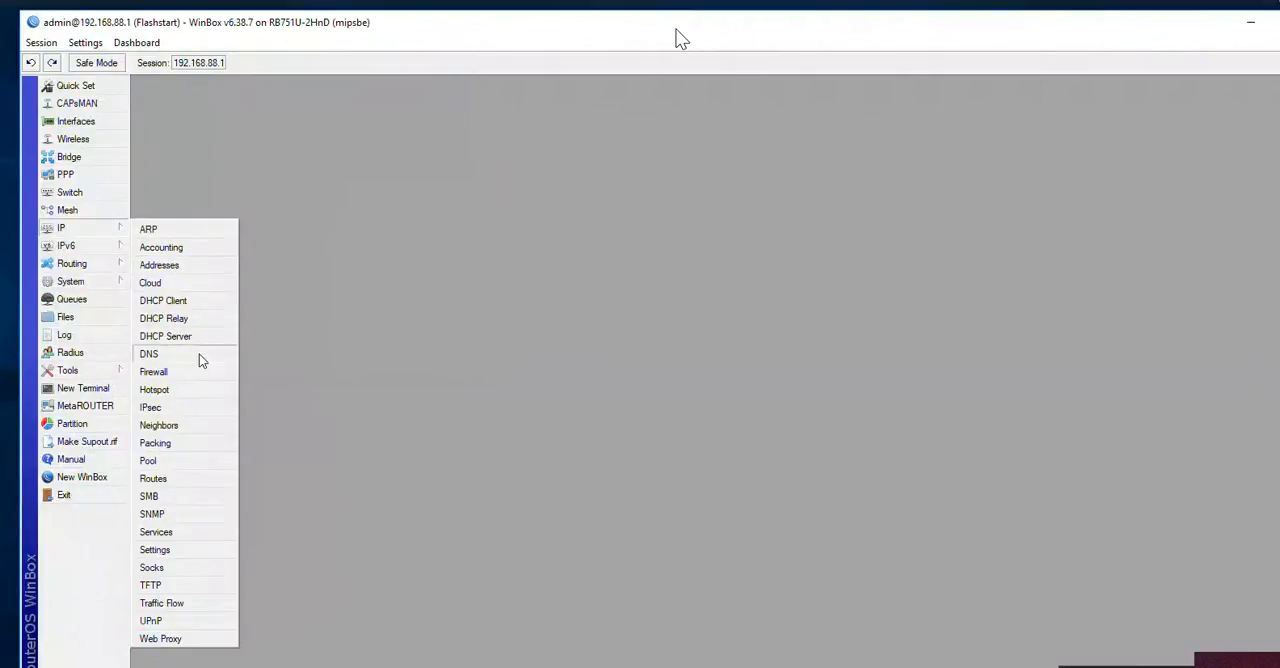
Step: Enter FlashStart DNS servers 45.76.84.187 and 185.94.192.215 in the router's DNS settings
left_click(148, 352)
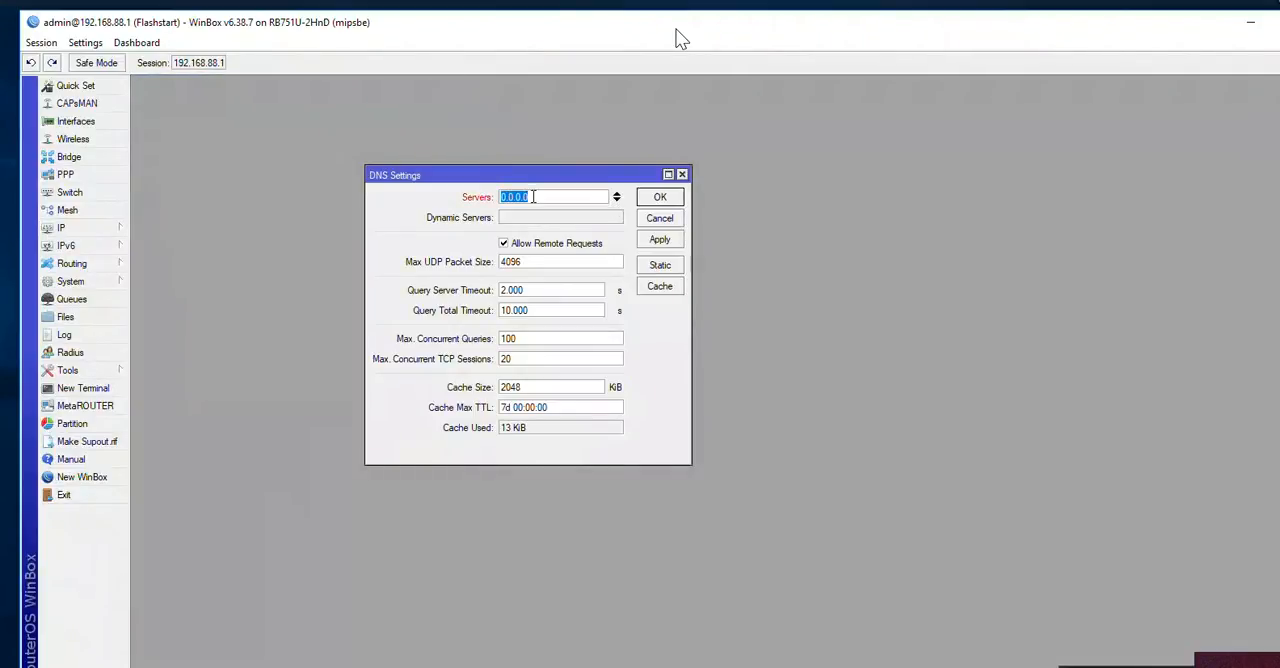
type("4")
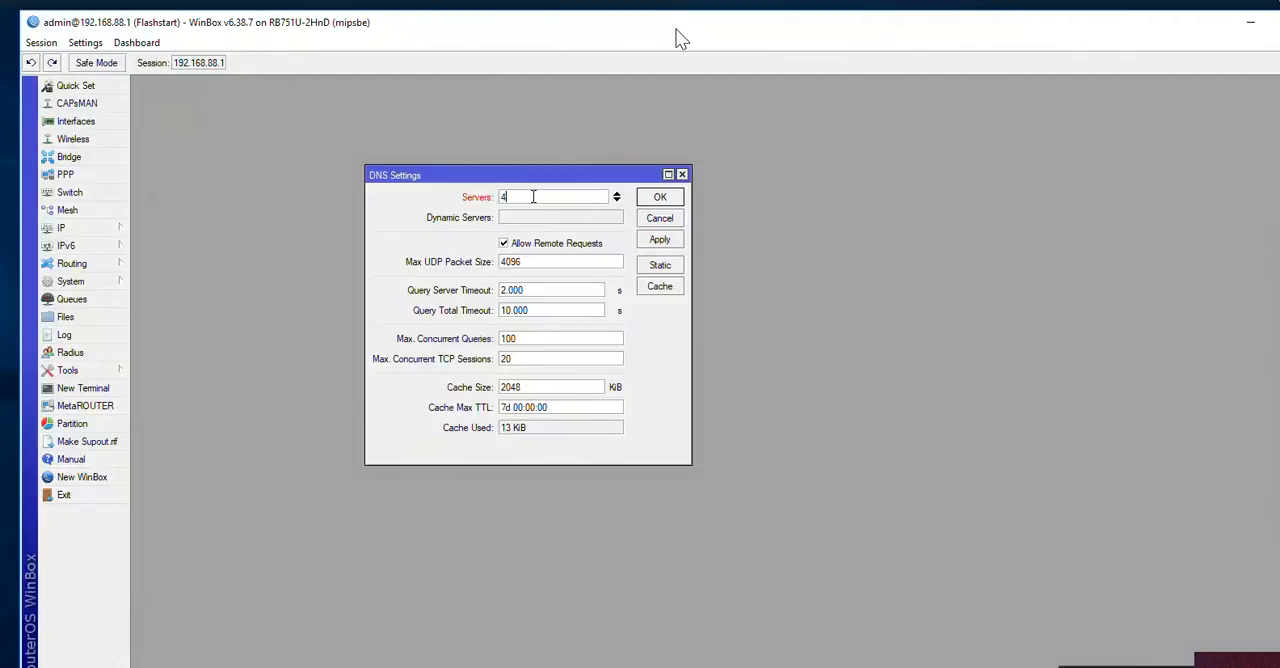
type("5")
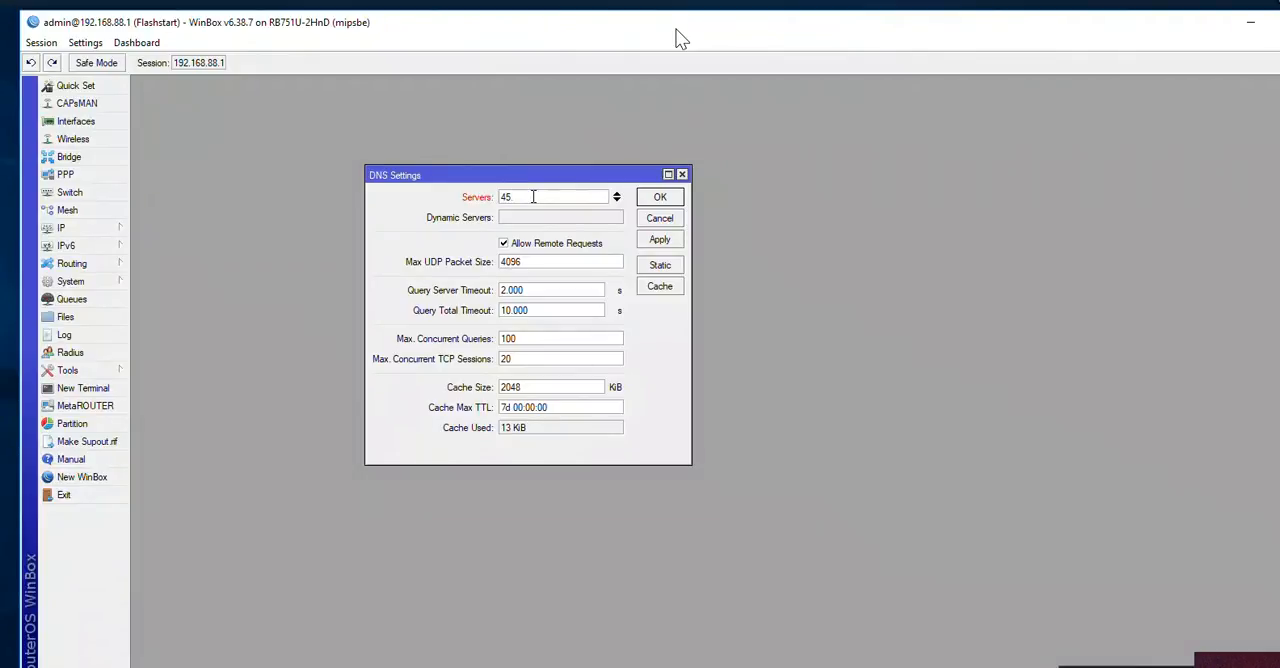
type(".76")
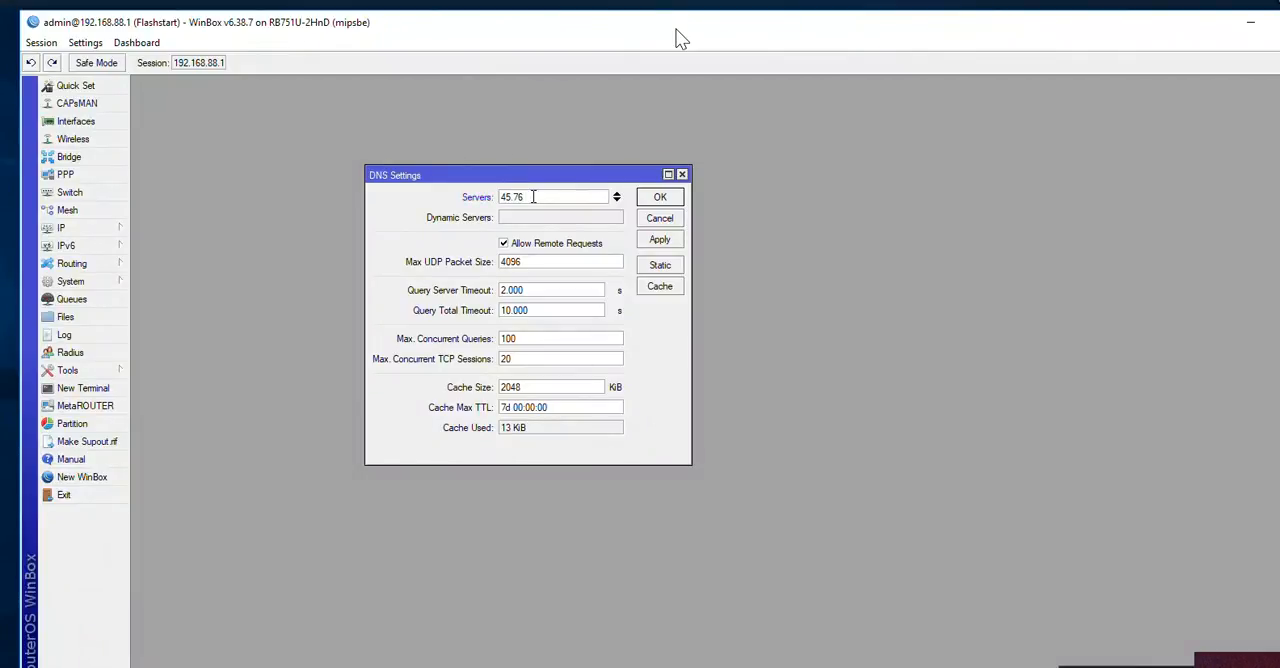
type(".84")
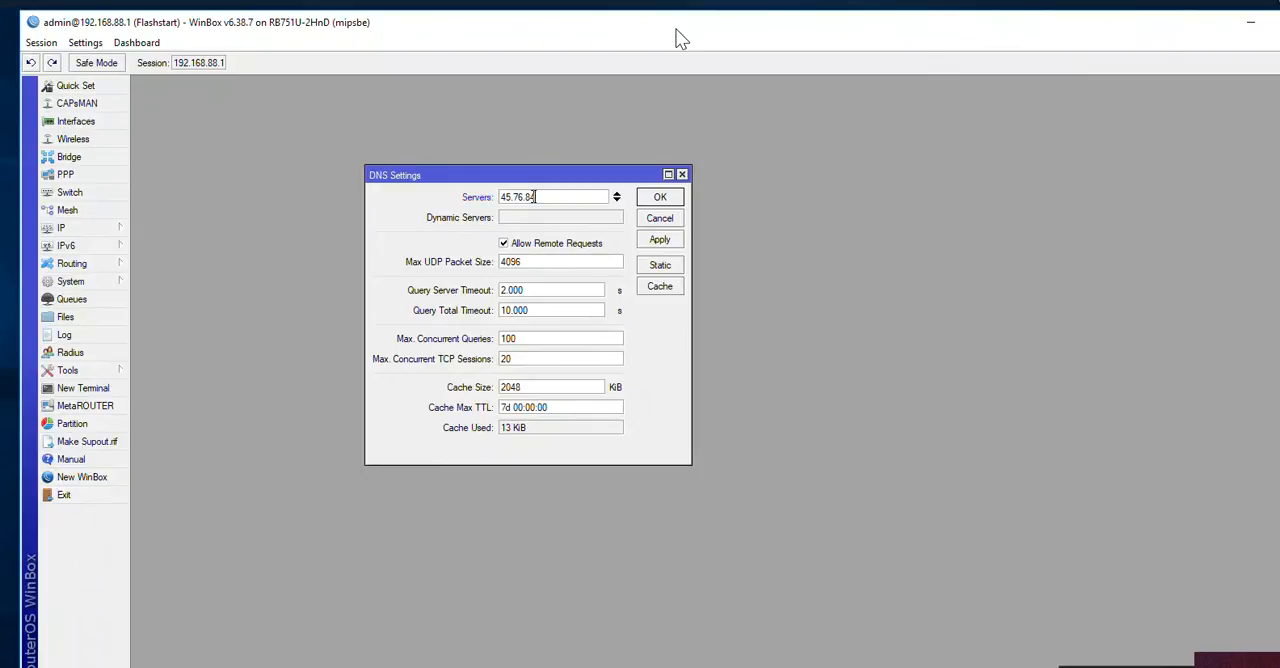
type(".187")
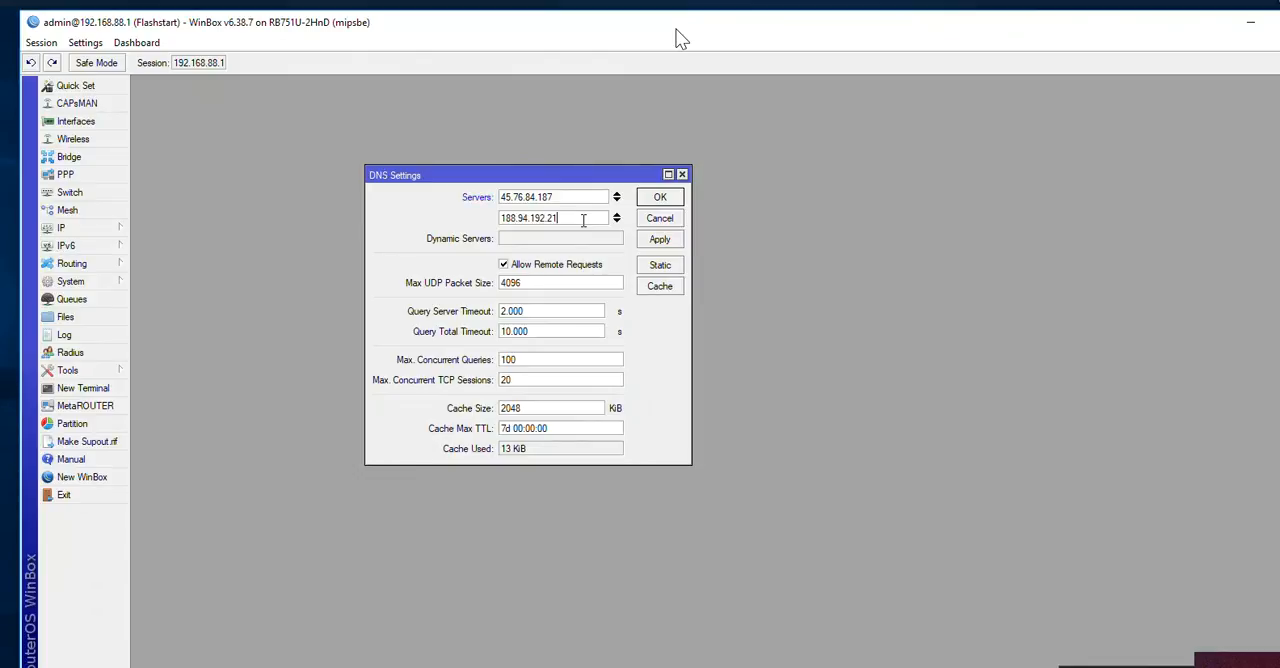
type("5")
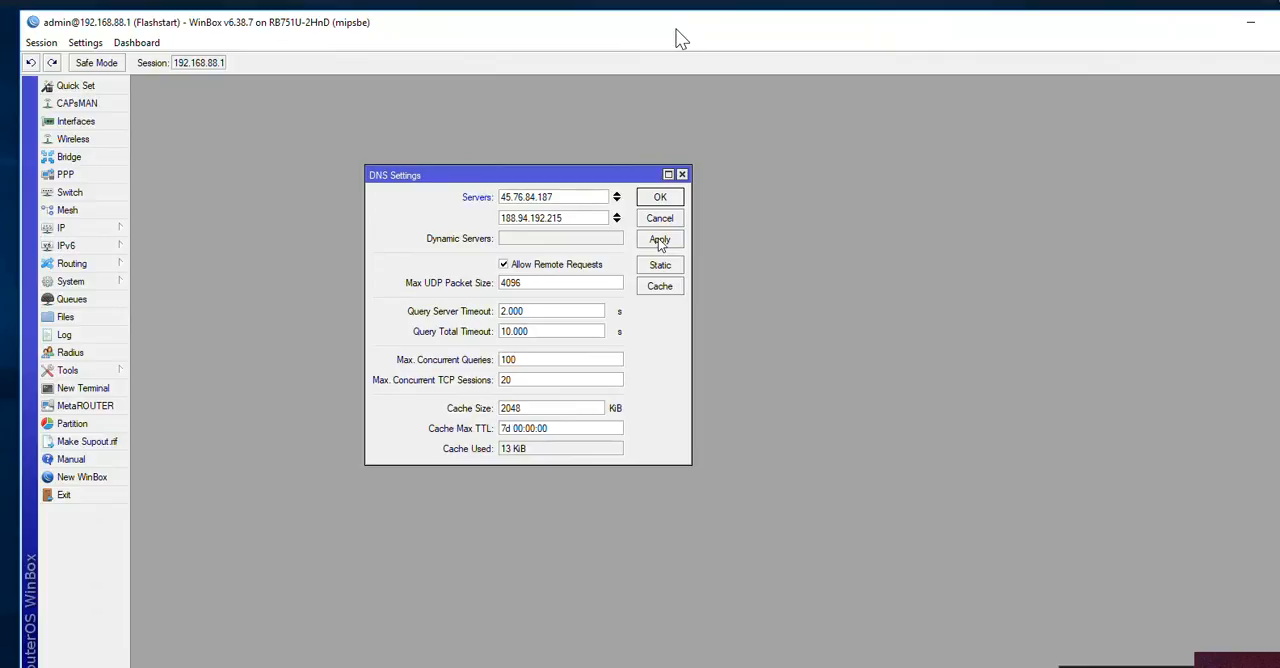
Step: Apply the new DNS servers and close the DNS settings
left_click(556, 216)
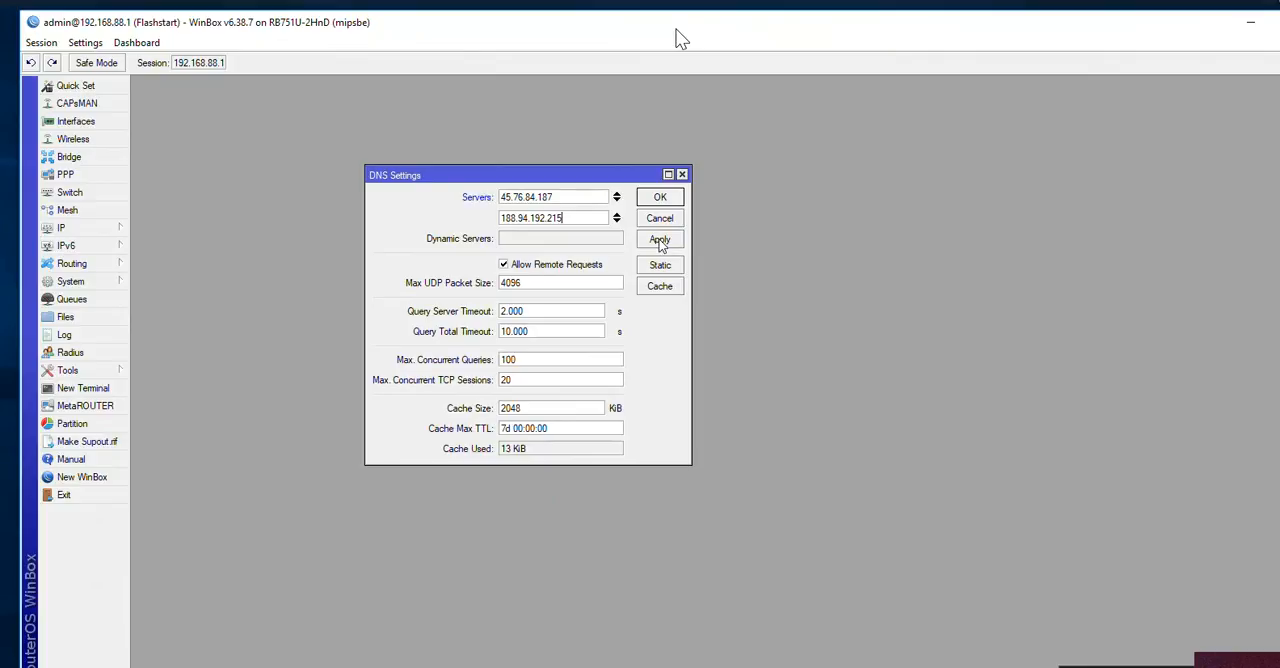
left_click(660, 240)
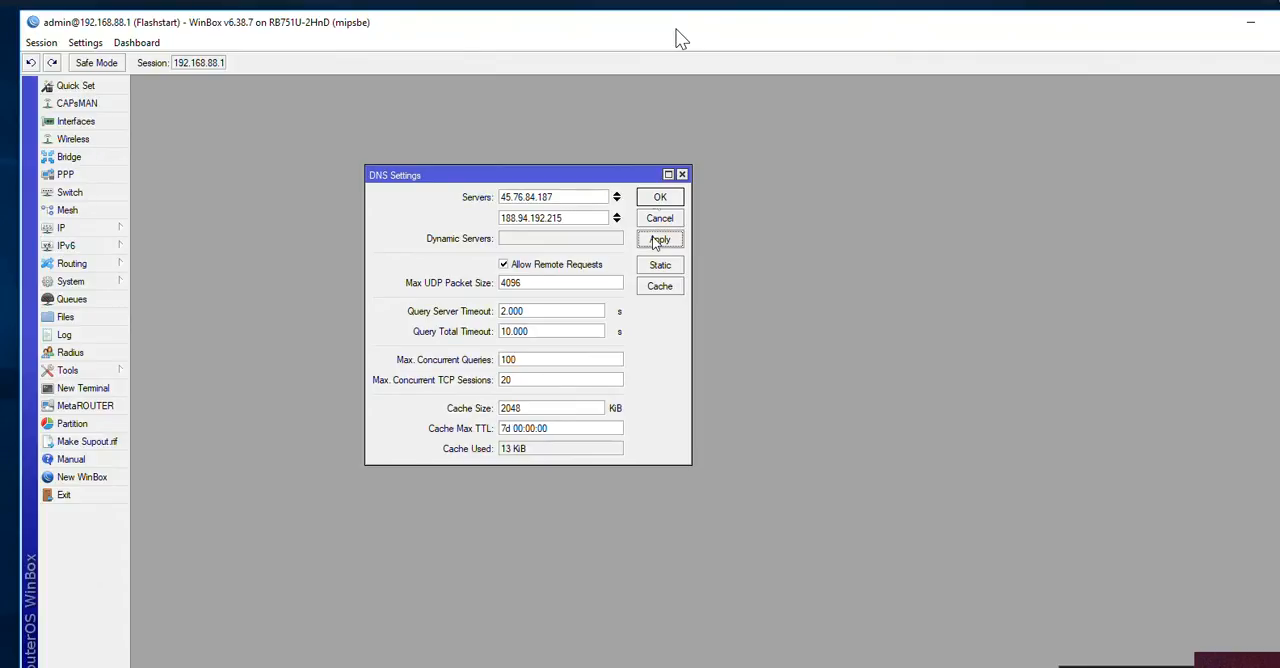
left_click(660, 196)
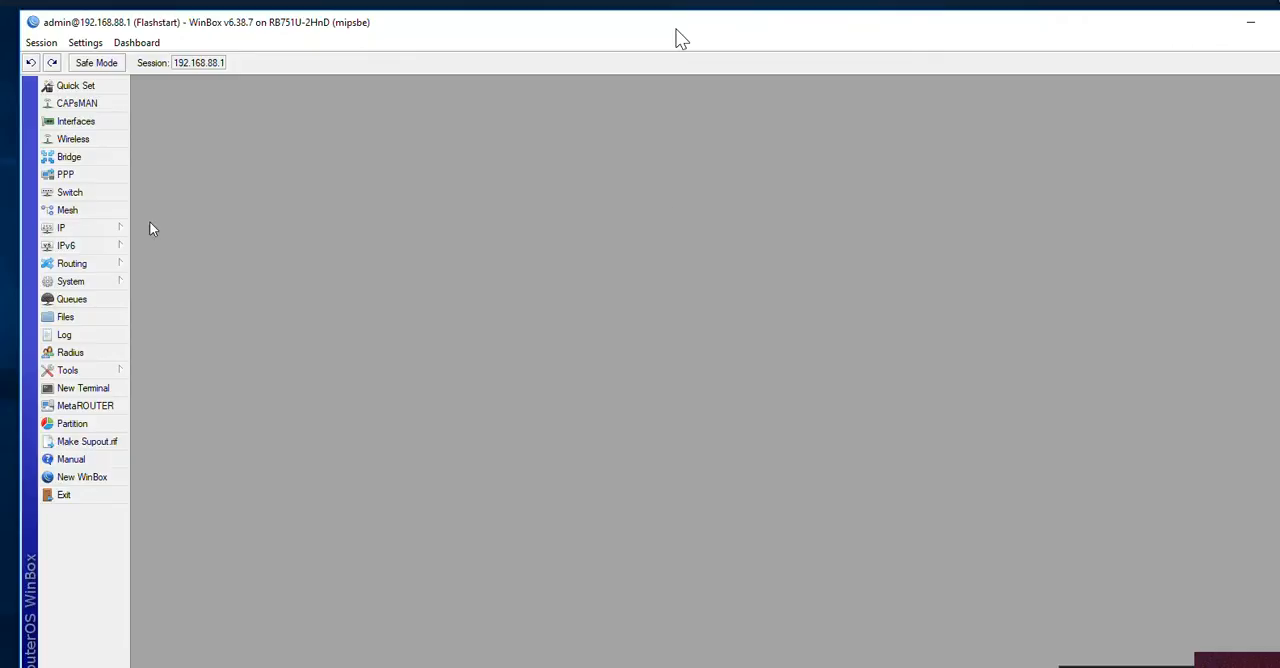
mouse_move(70, 280)
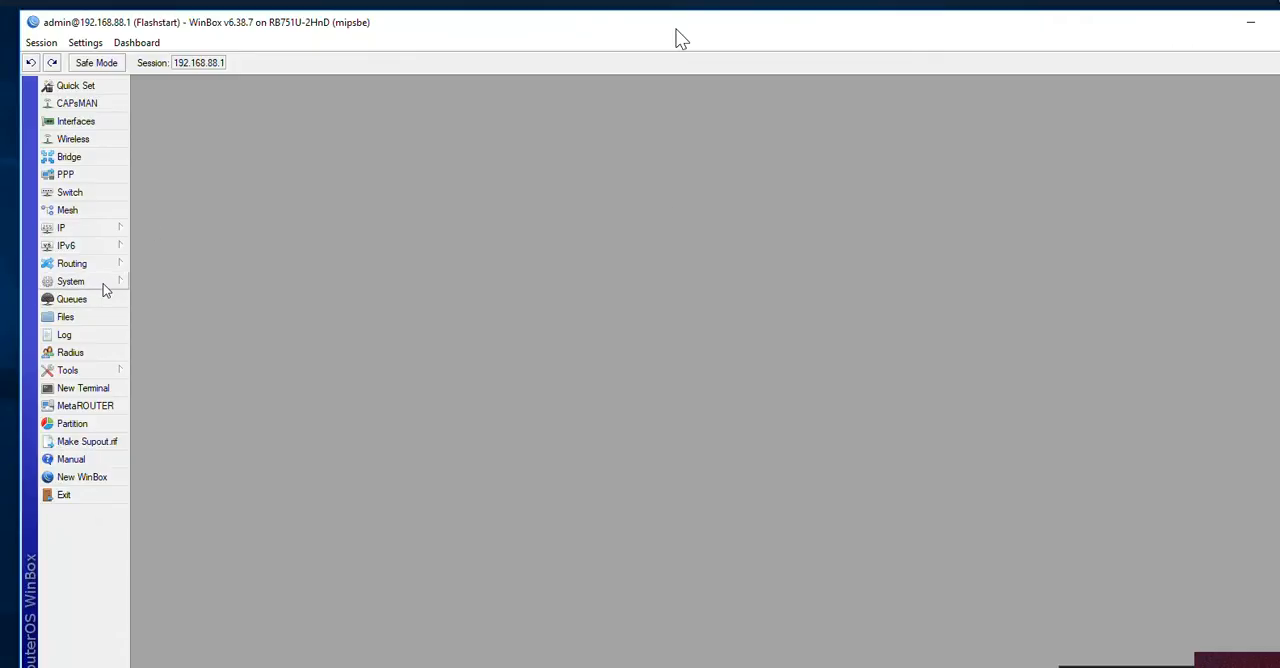
Step: Start a new script under System > Scripts named 'ScriptFlashStart'
left_click(70, 280)
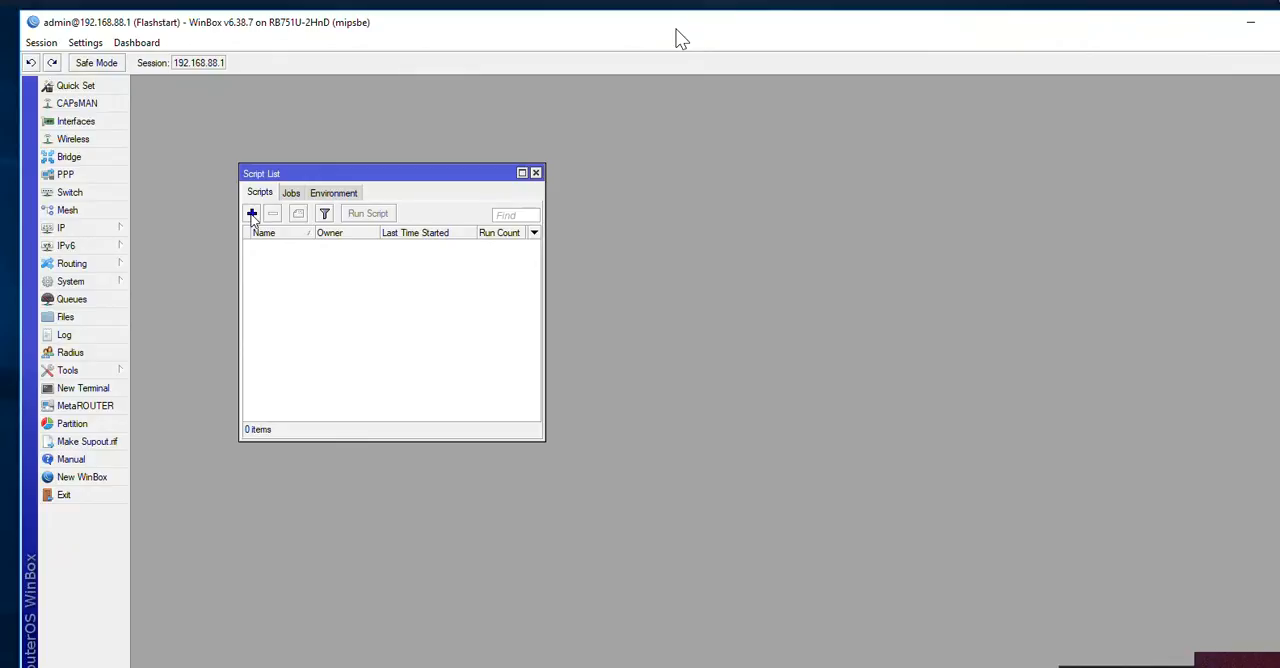
left_click(252, 212)
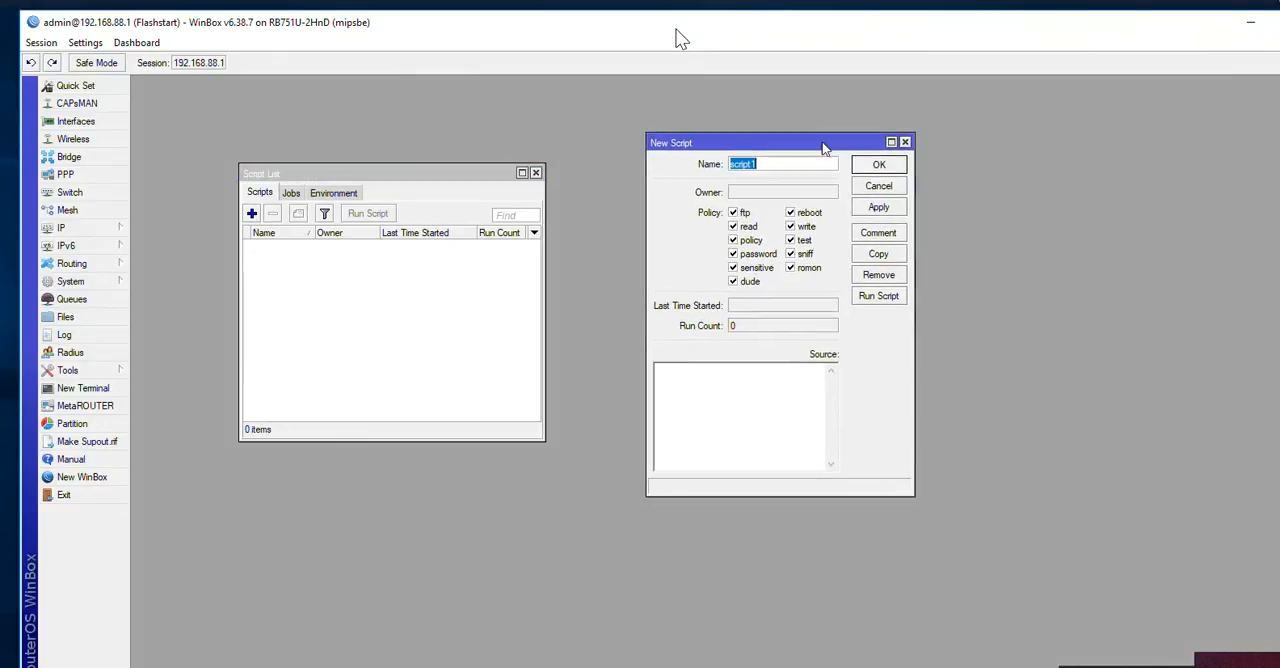
mouse_move(784, 164)
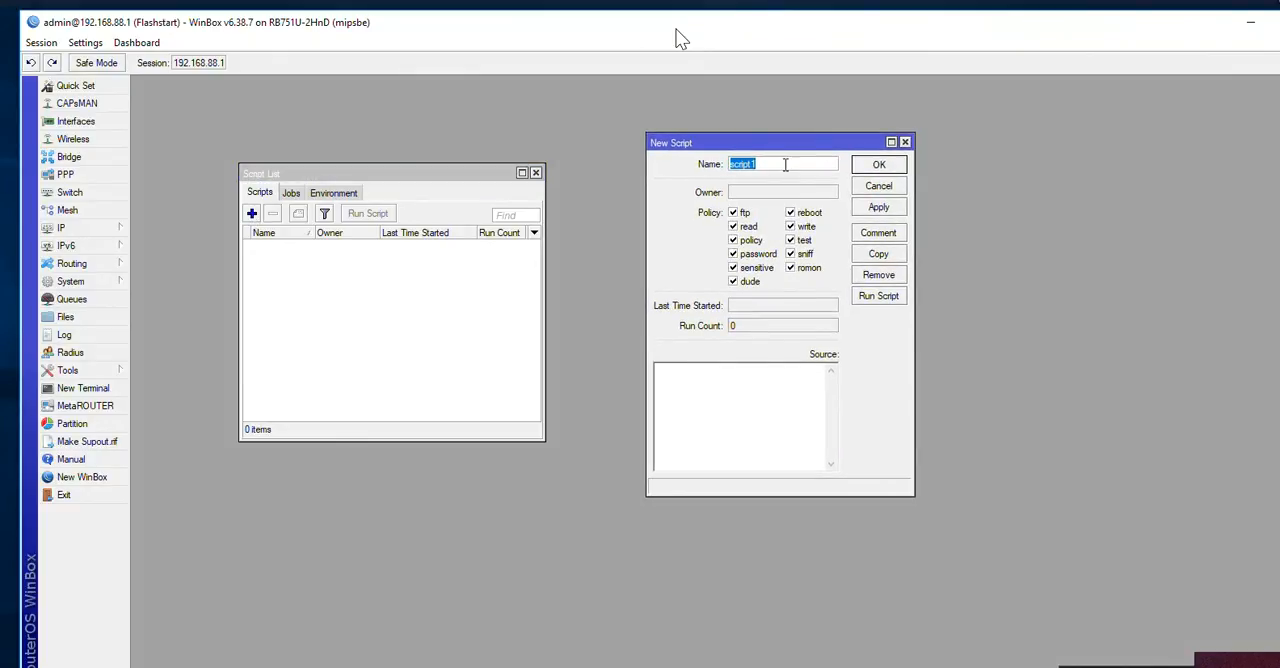
type("Script")
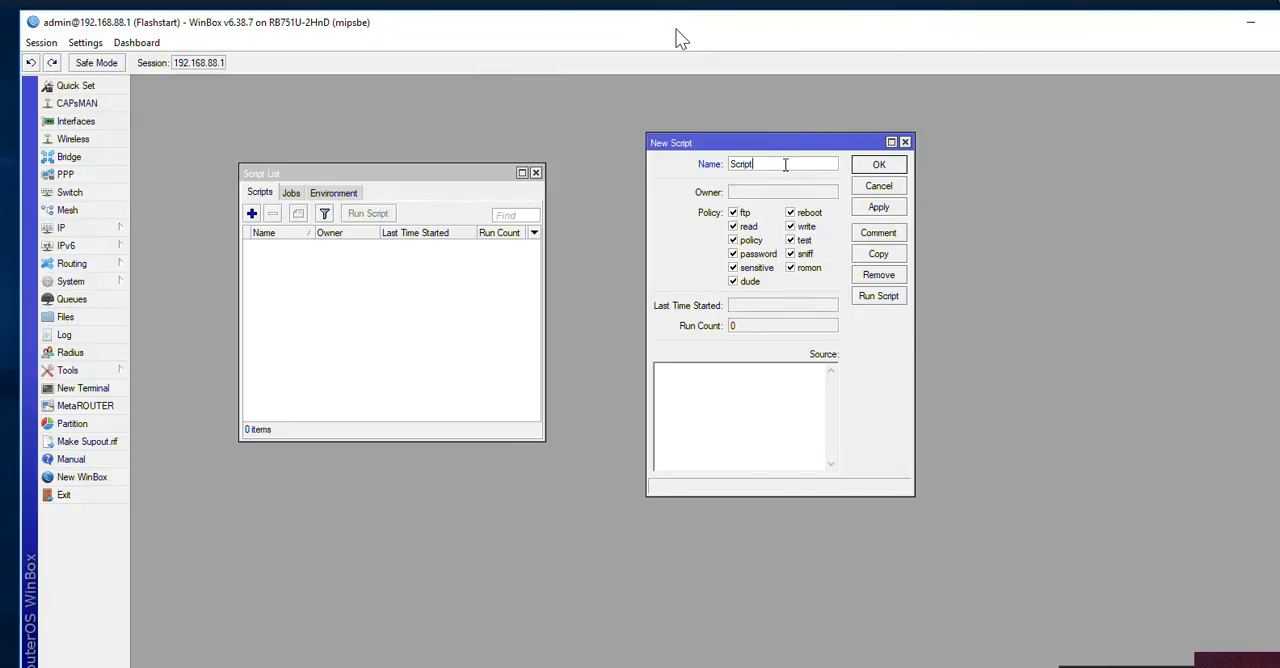
type("FlashStart")
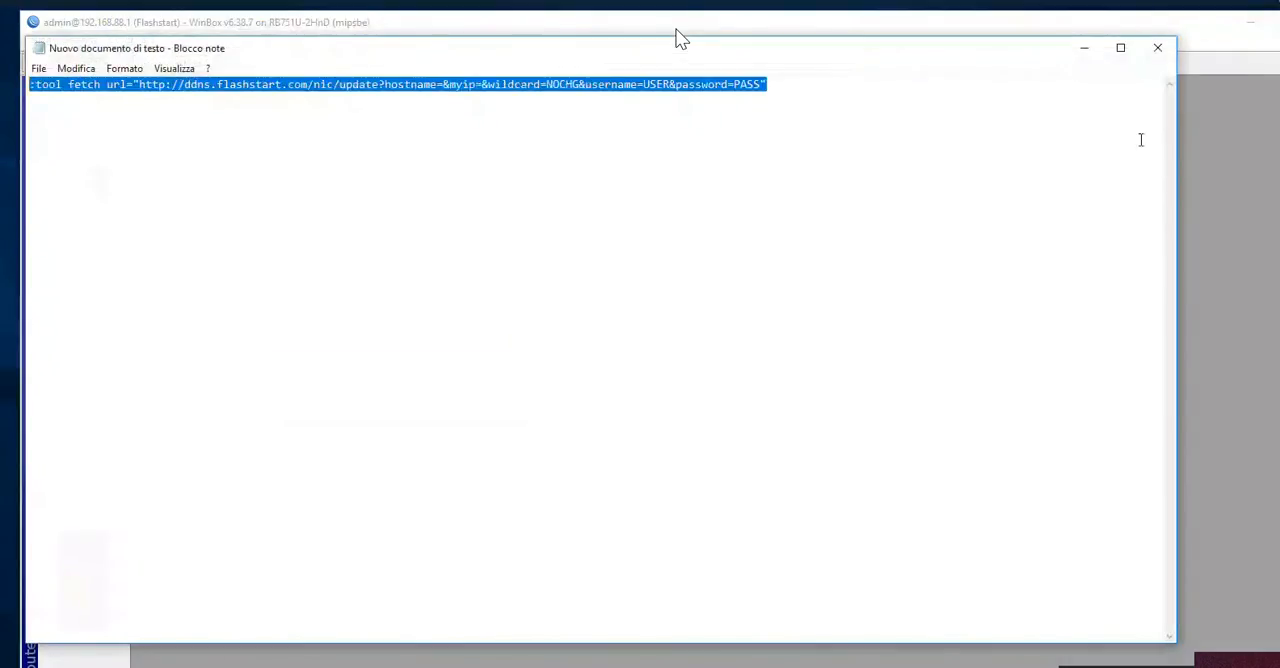
mouse_move(1112, 78)
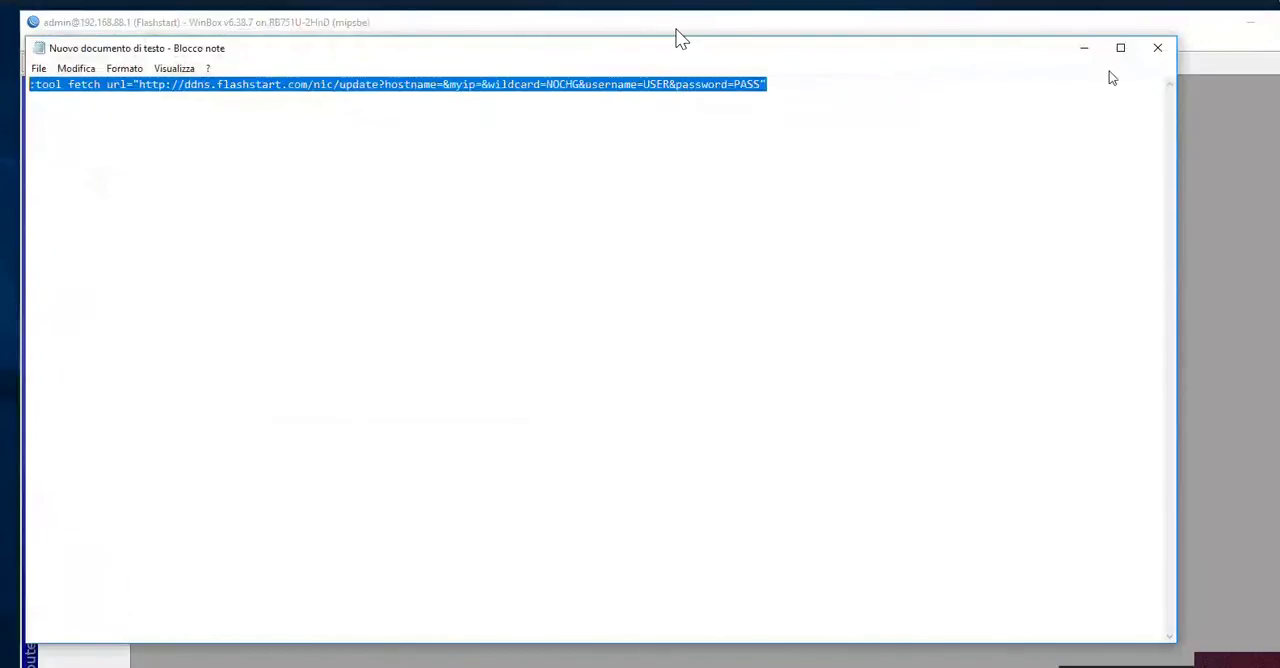
mouse_move(1084, 48)
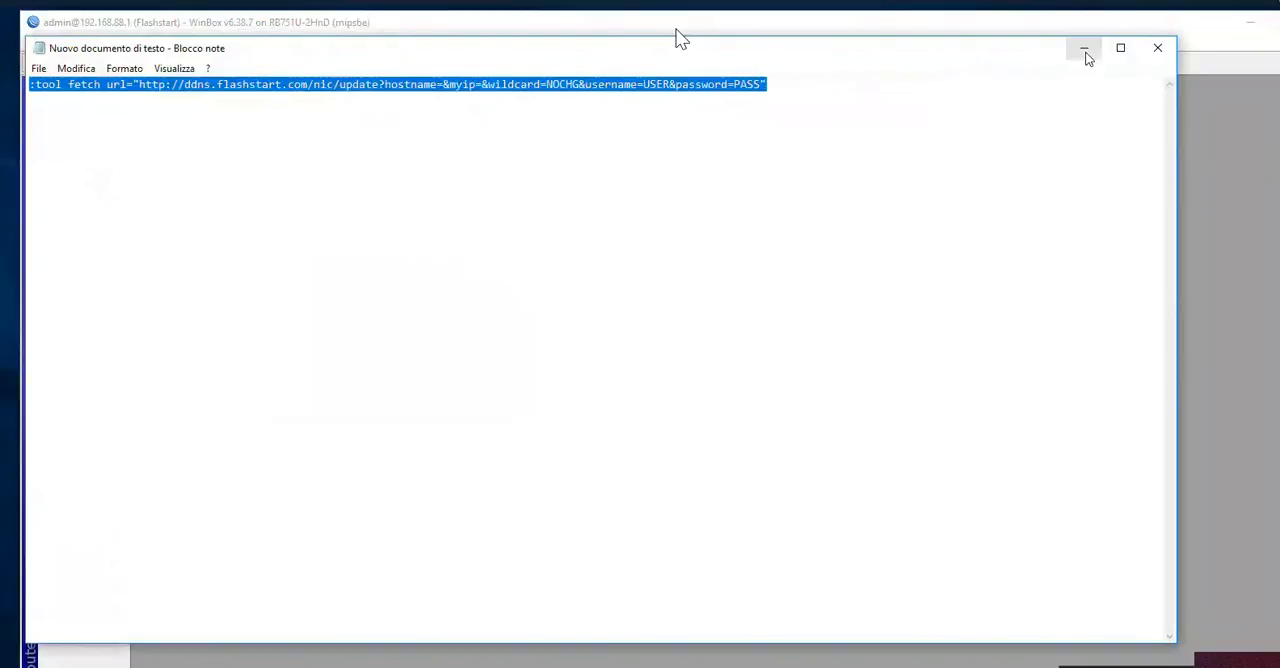
Step: Minimize the Notepad notes holding the DDNS fetch command to return to WinBox
left_click(1084, 48)
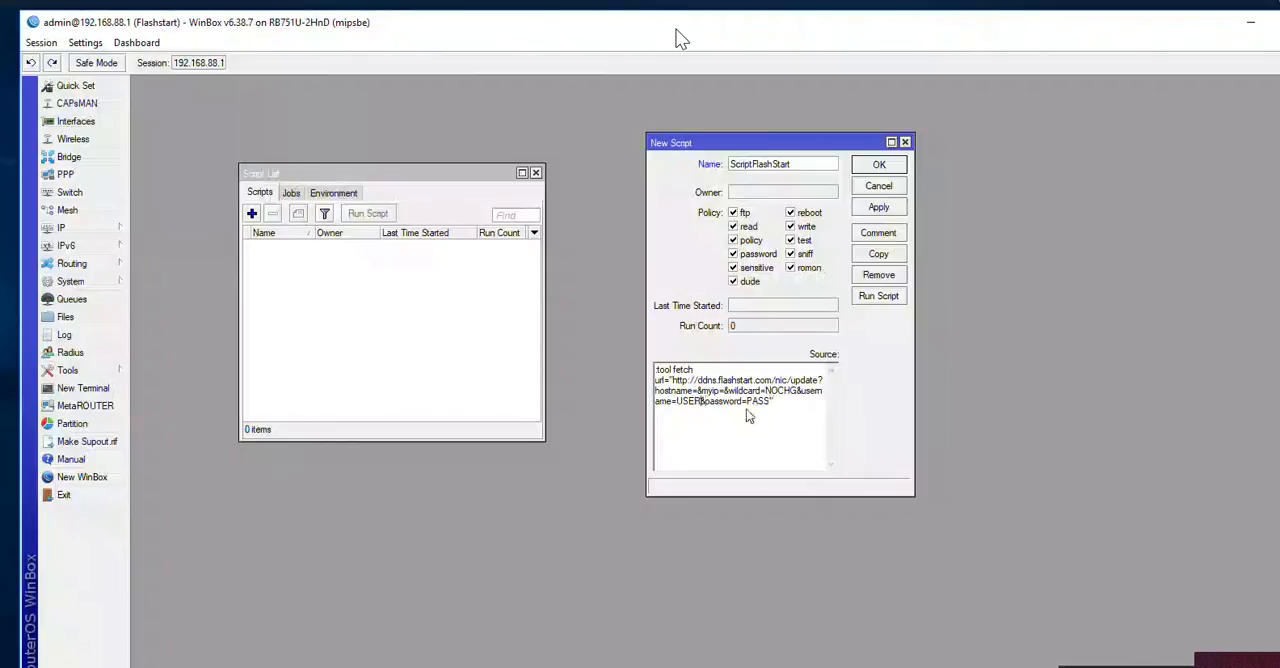
double_click(688, 400)
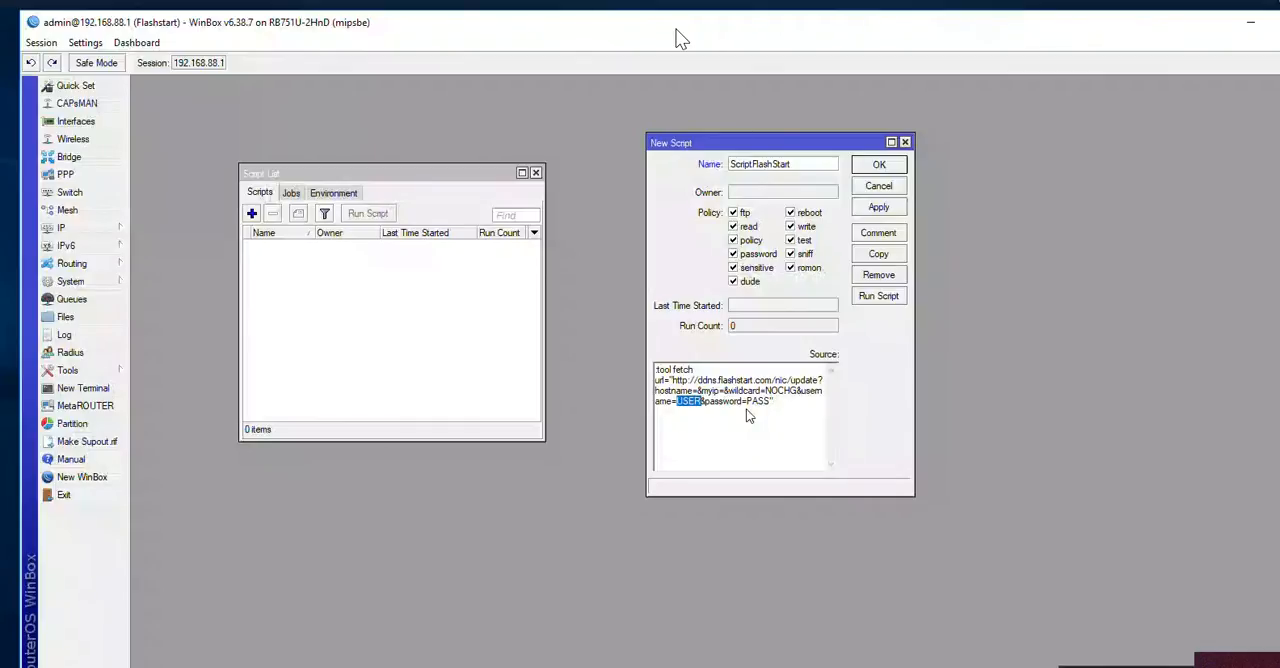
type("test@mail.com")
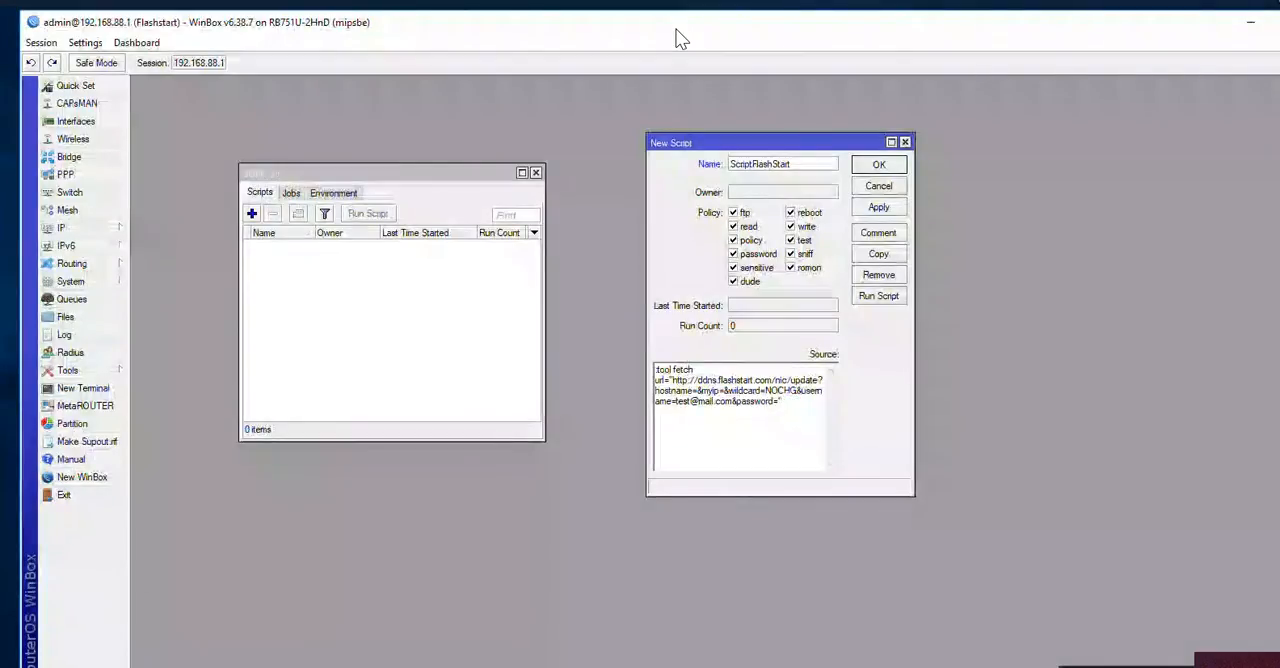
type("yourpassword")
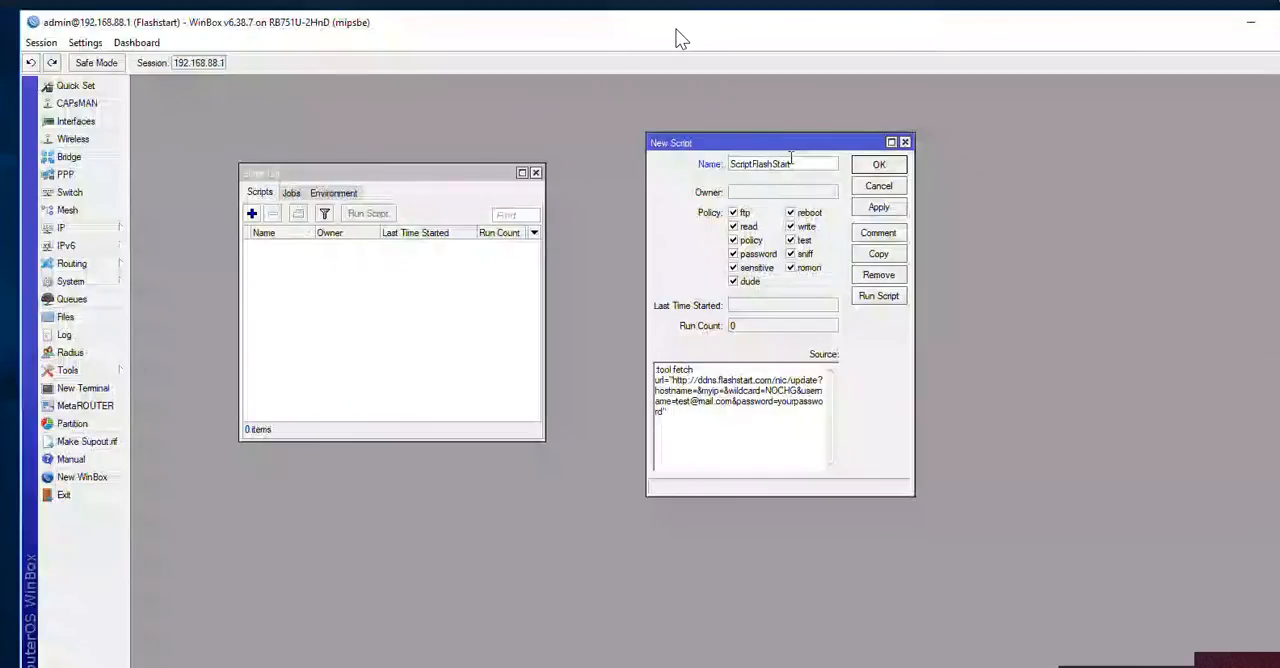
Step: Apply the ScriptFlashStart script and confirm it into the script list
right_click(780, 164)
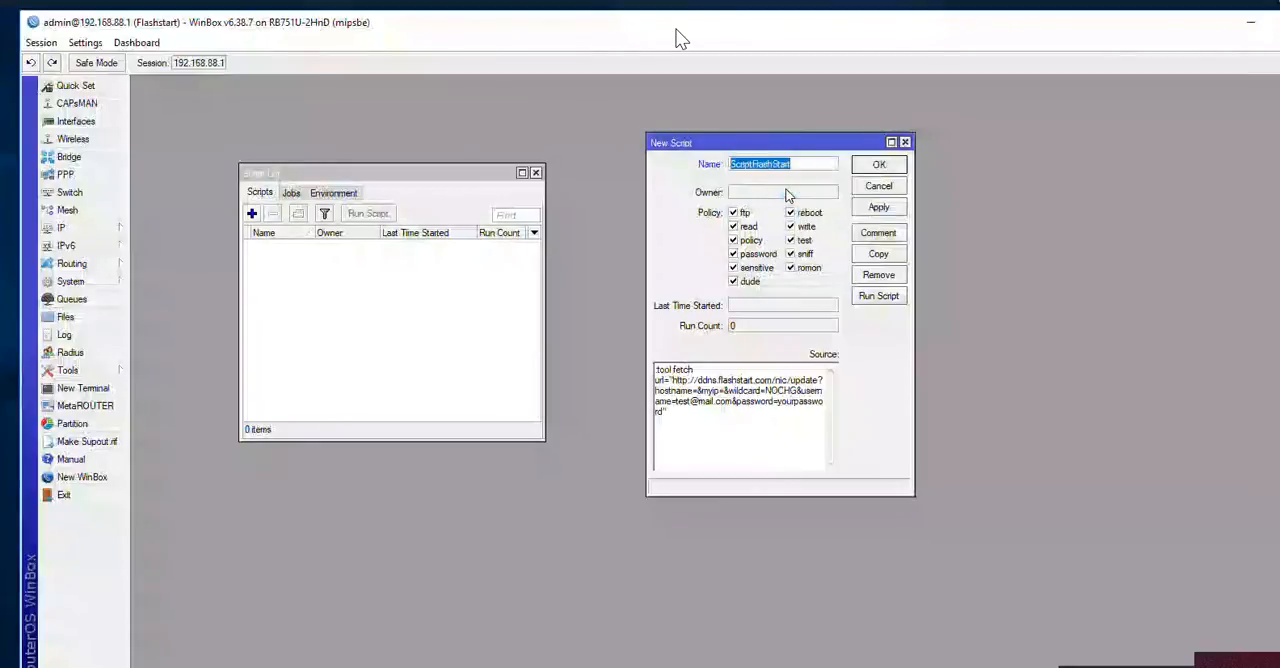
left_click(878, 206)
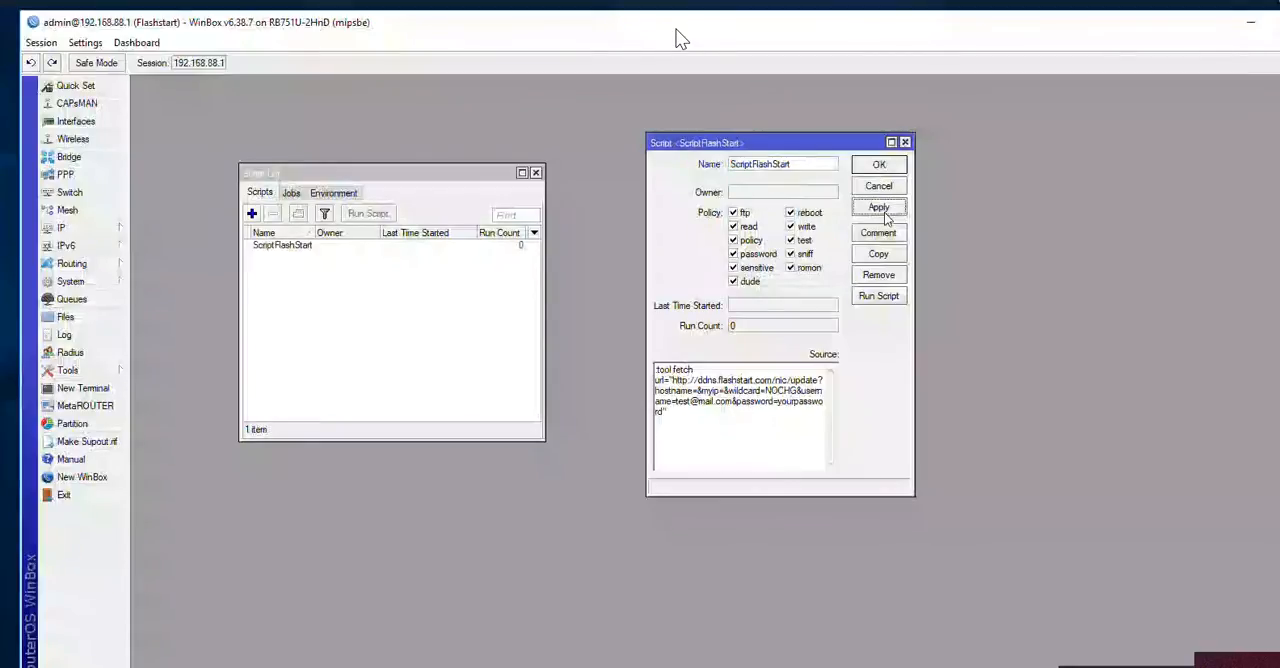
left_click(878, 206)
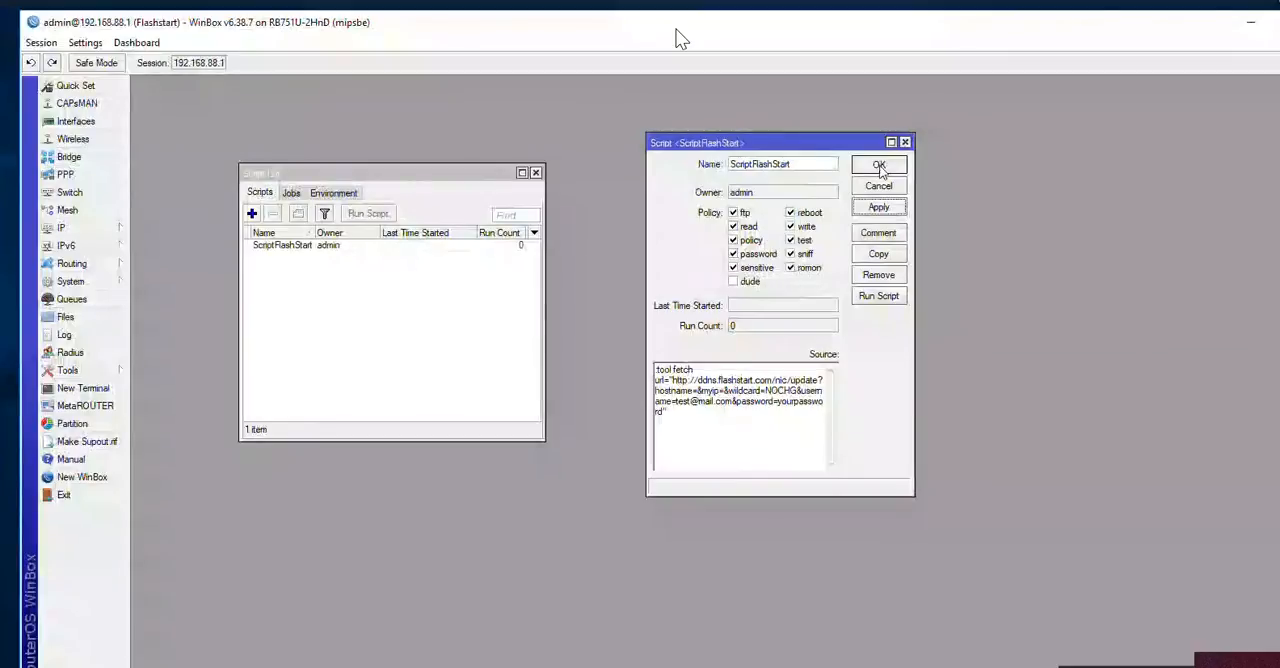
left_click(878, 164)
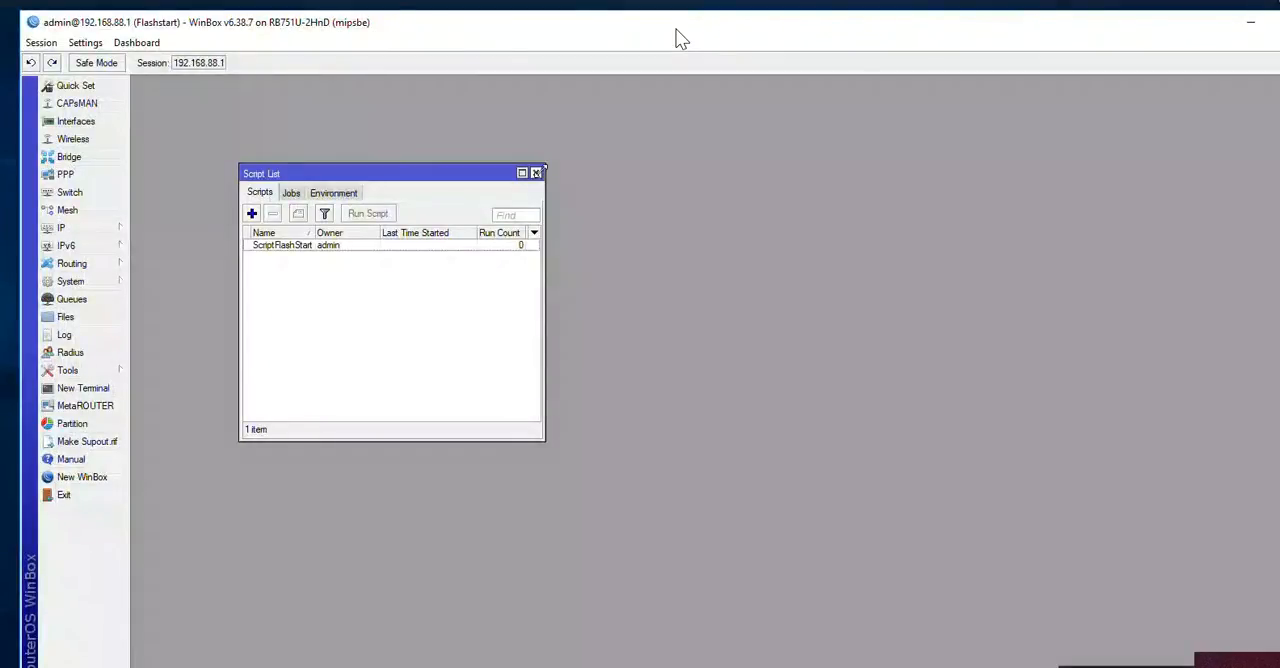
Step: Add a new task in the System > Scheduler list
left_click(70, 280)
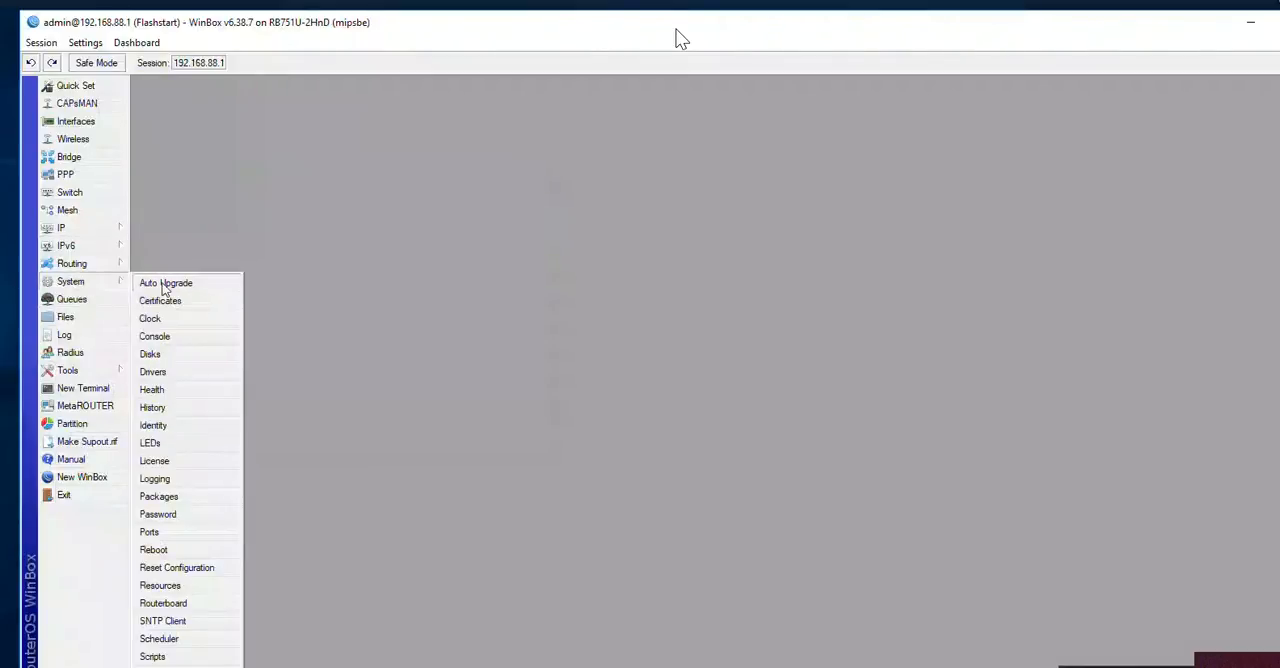
left_click(160, 638)
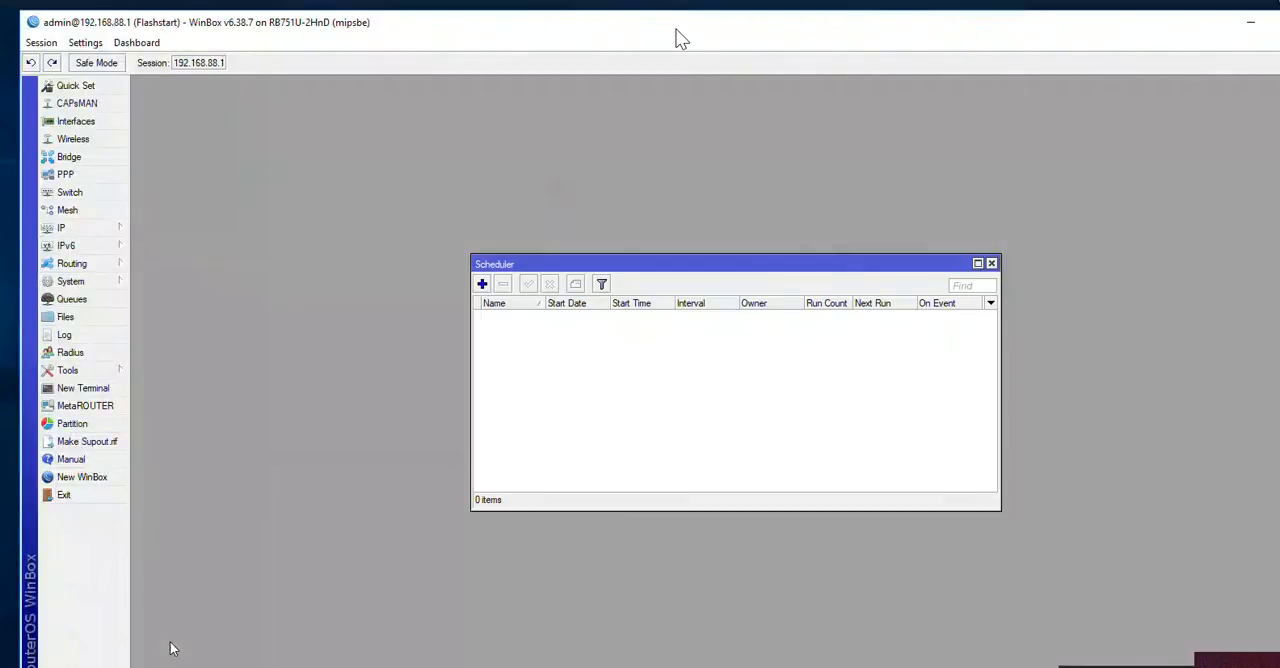
left_click_drag(736, 264, 432, 210)
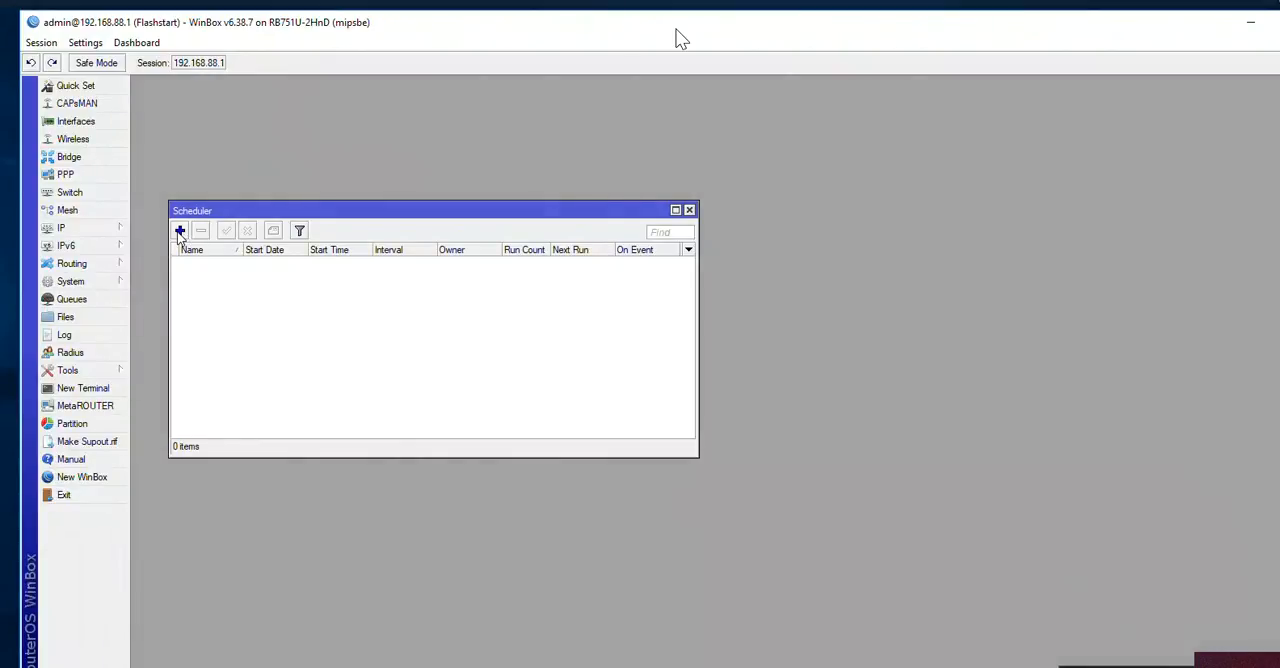
left_click(180, 230)
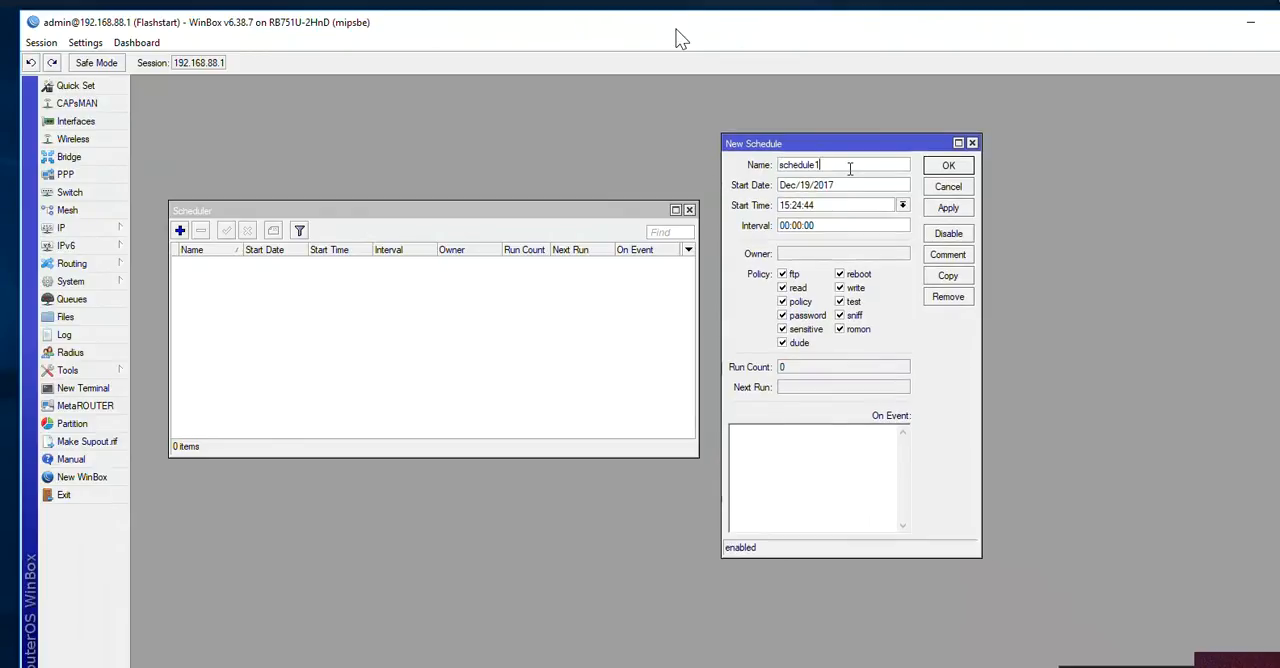
Step: Name it schedulerFlashStart, set interval 00:05:00 with ScriptFlashStart on event, and apply
key("BackSpace")
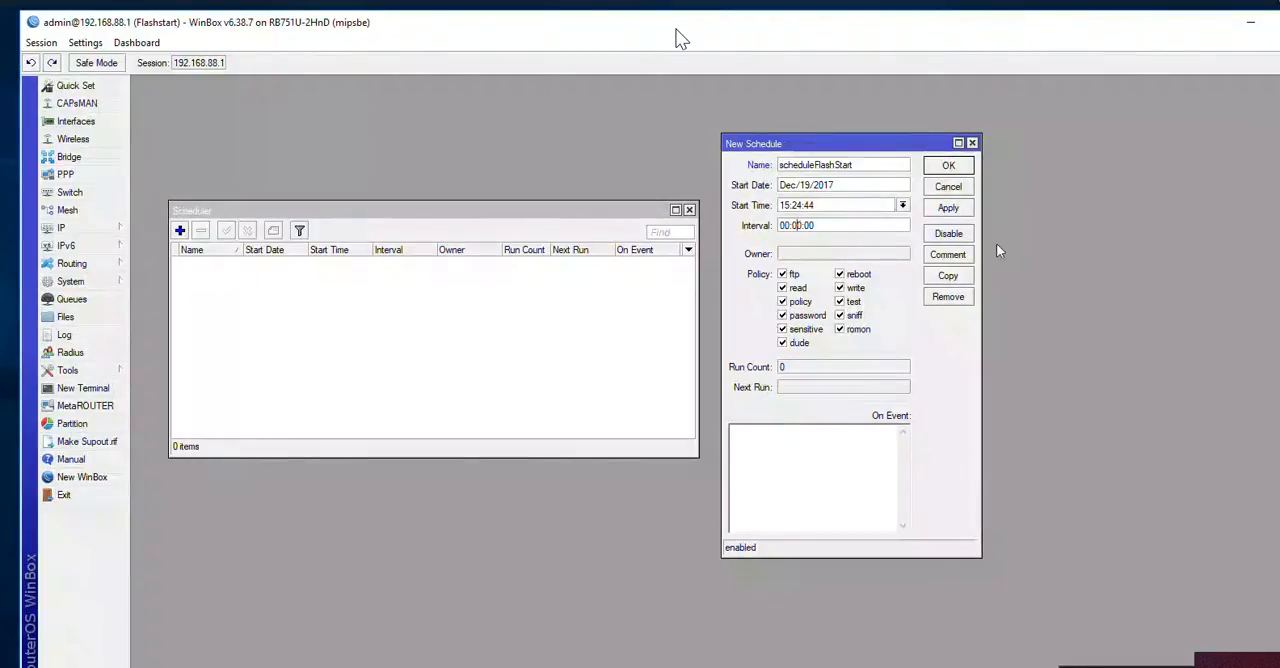
type("05")
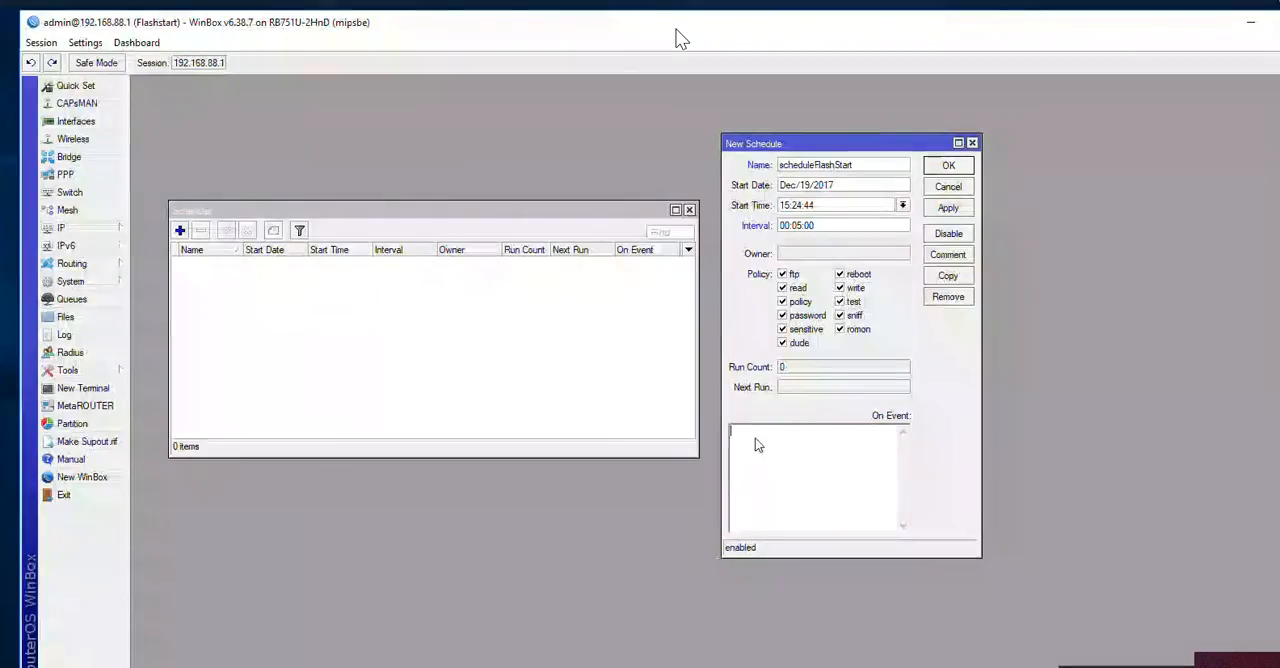
type("ScriptFlashStart")
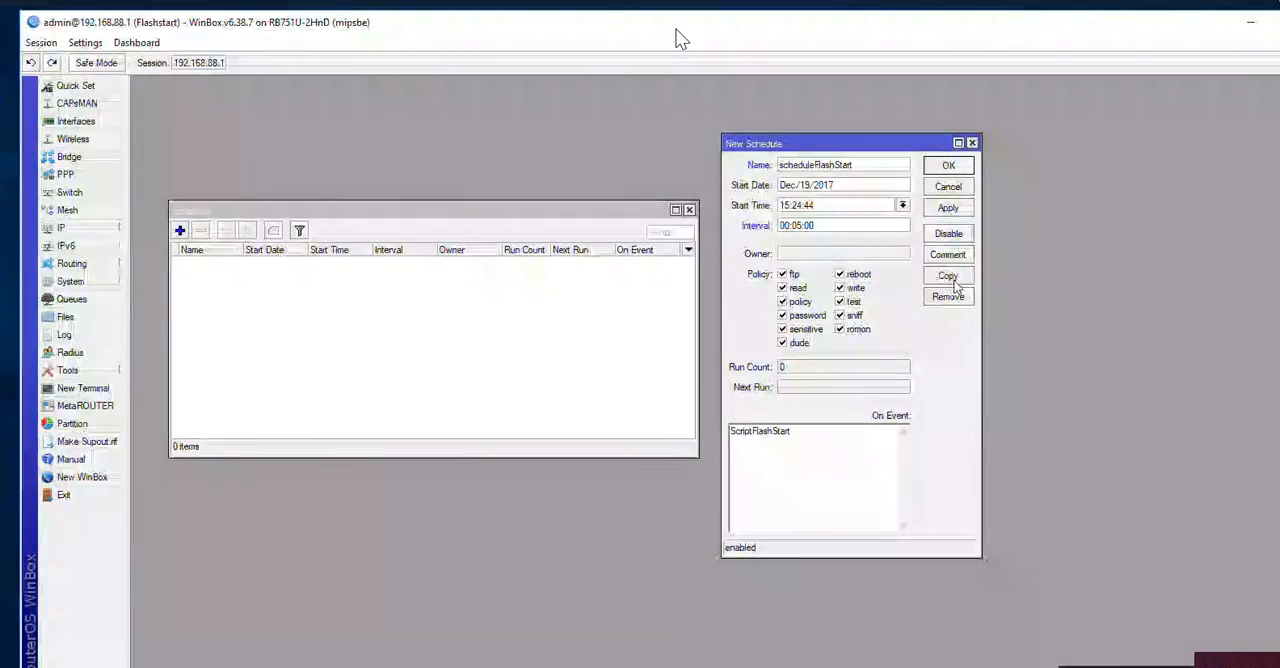
left_click(948, 208)
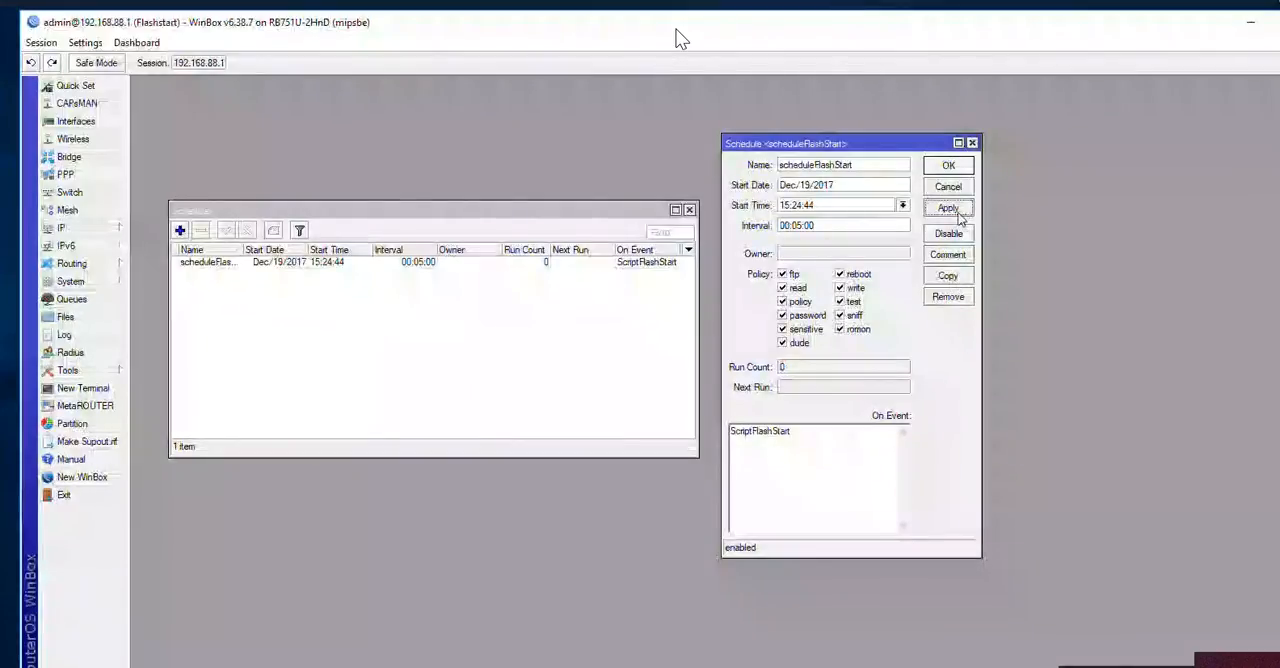
left_click(948, 208)
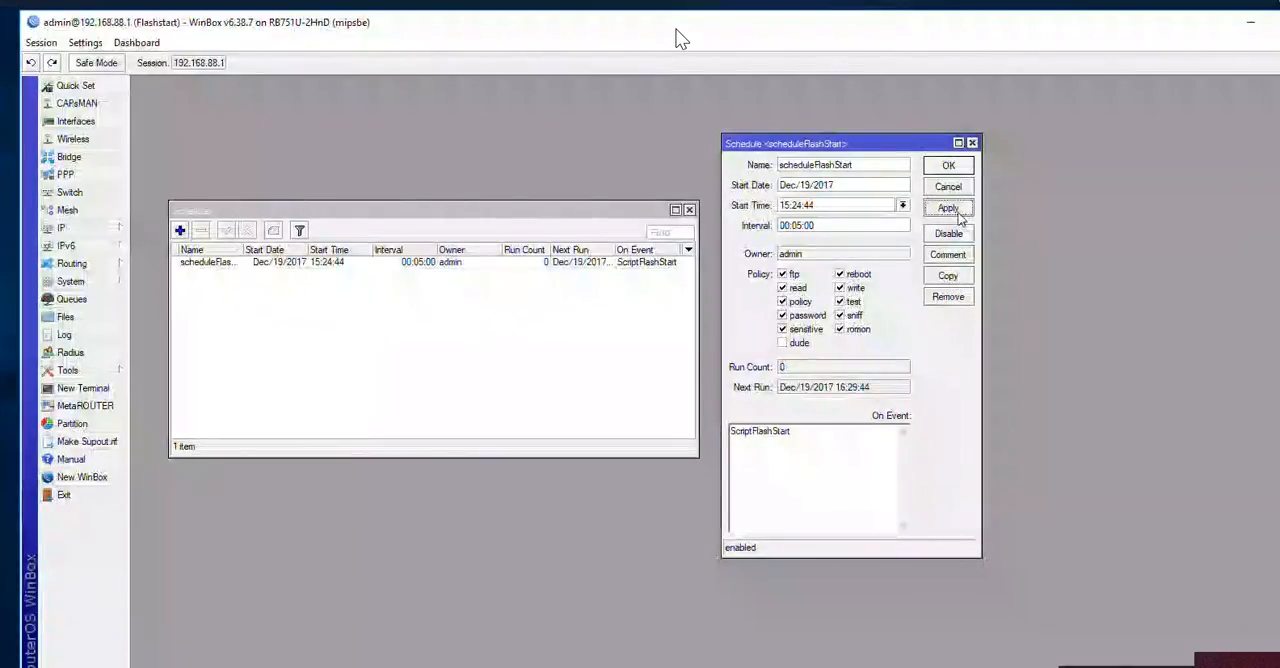